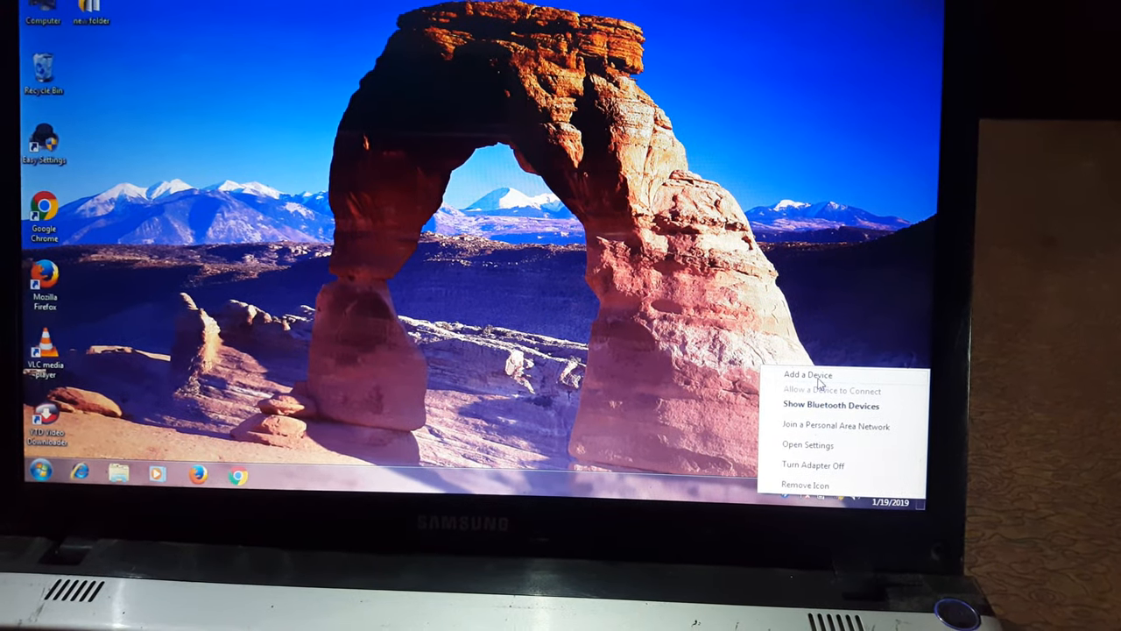
Launch Add a Device from the Bluetooth tray icon and wait for Bluetooth Mouse to appear
{"action": "left_click", "coordinate": [809, 374]}
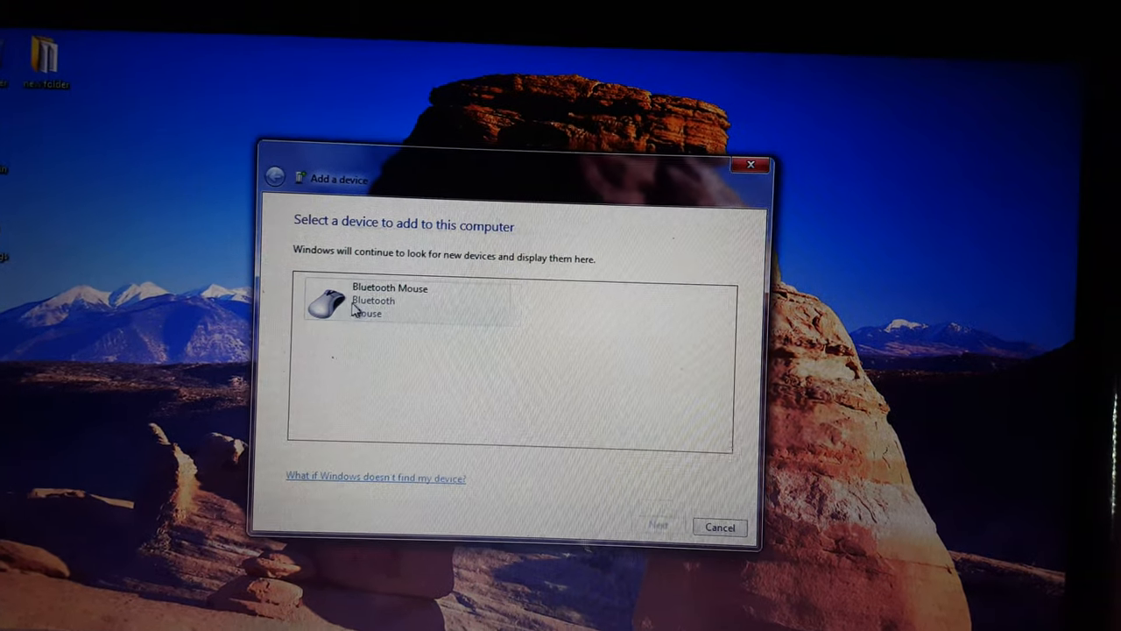
Select Bluetooth Mouse in the wizard list and choose Add device from its context menu
{"action": "left_click", "coordinate": [407, 300]}
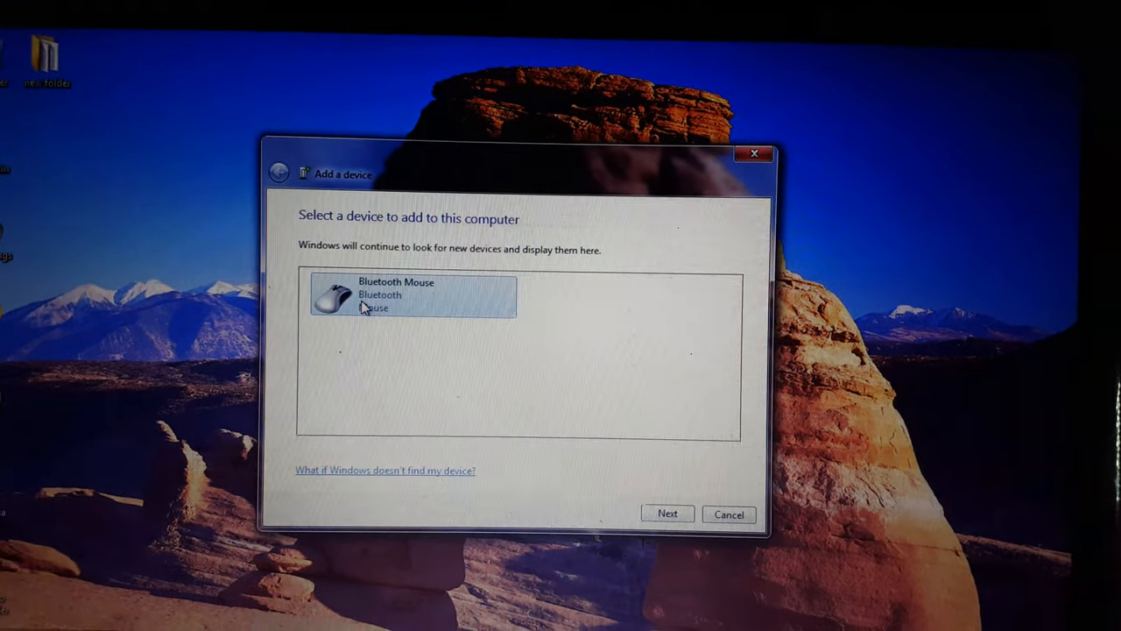
{"action": "right_click", "coordinate": [412, 295]}
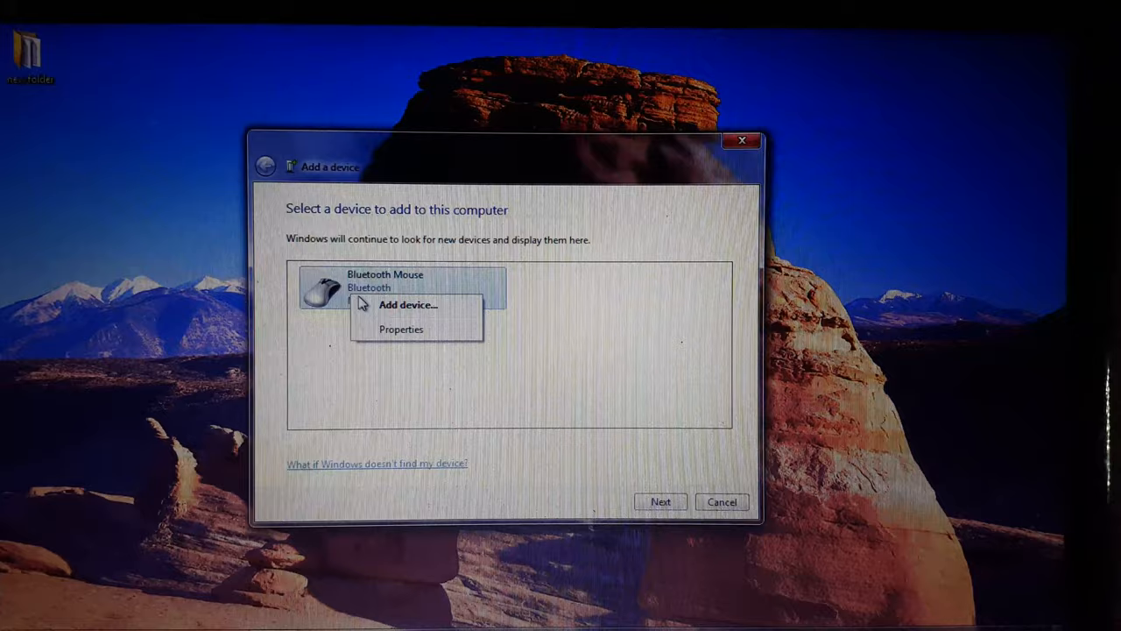
{"action": "left_click", "coordinate": [407, 305]}
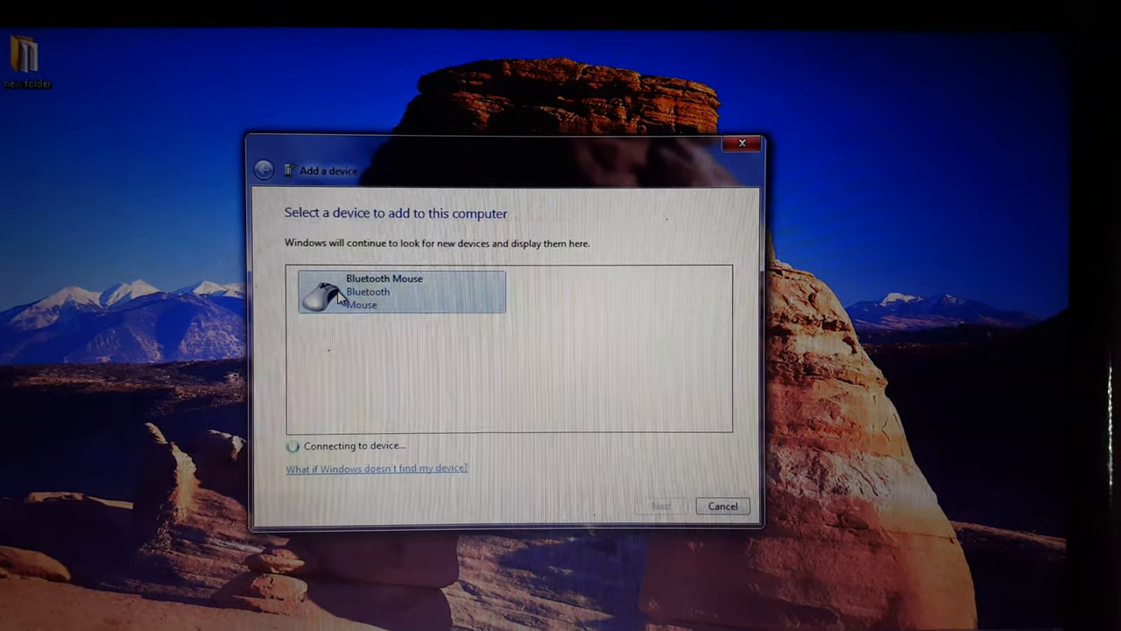